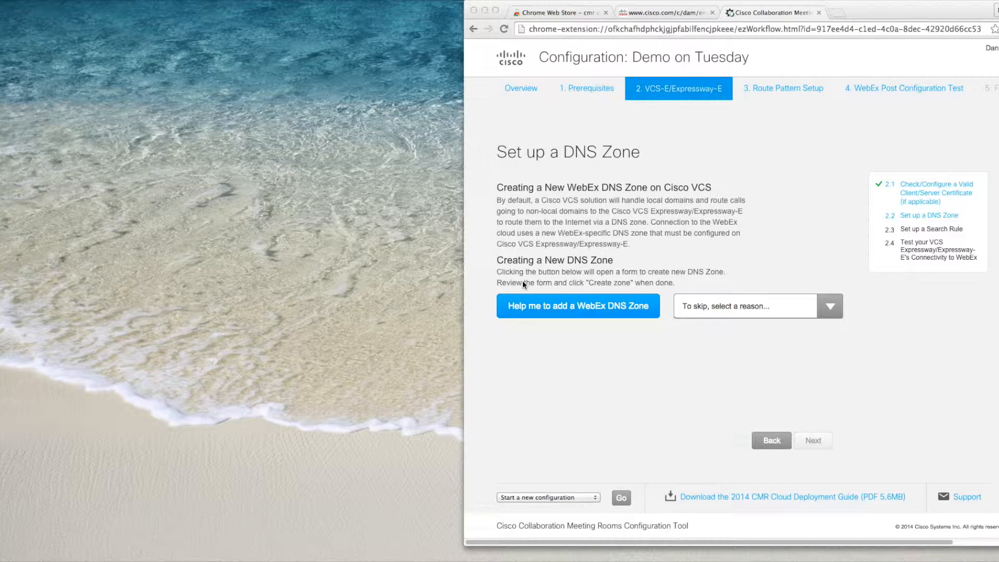
pyautogui.moveTo(566, 261)
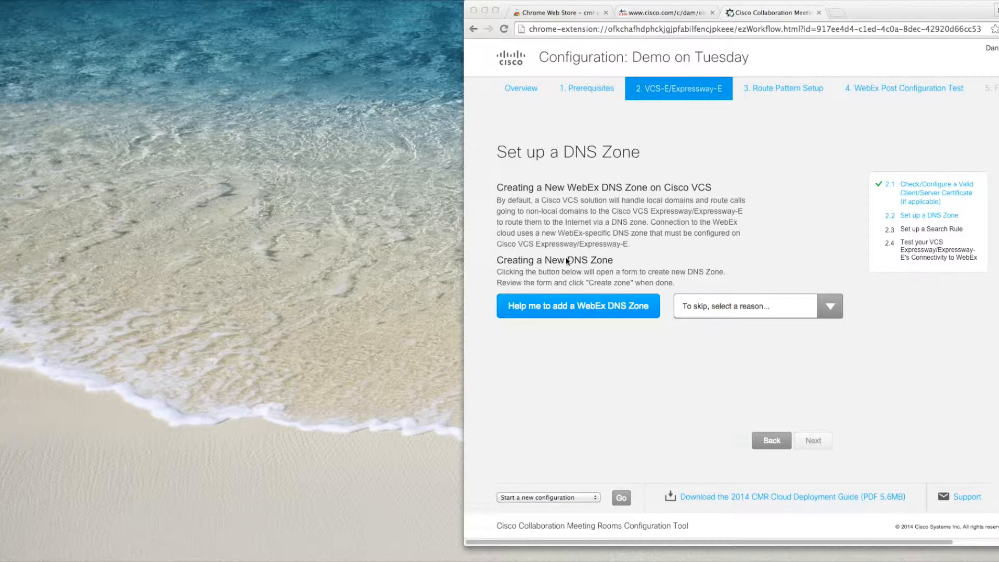
# Step: Look up the deployment guide's recommended WebEx DNS zone settings on cisco.com
pyautogui.click(665, 13)
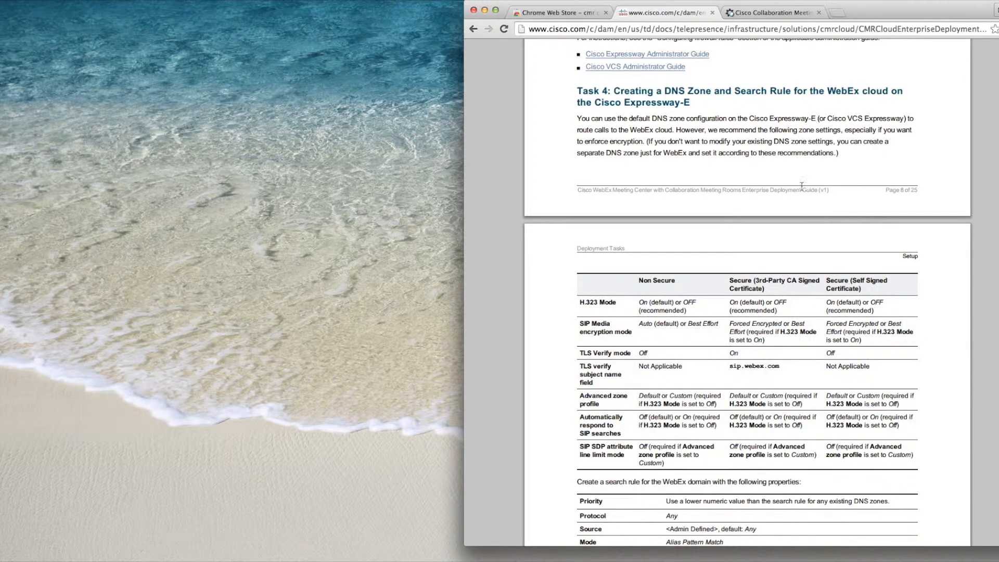
# Step: Return to the configuration tool's Set up a DNS Zone page
pyautogui.click(771, 12)
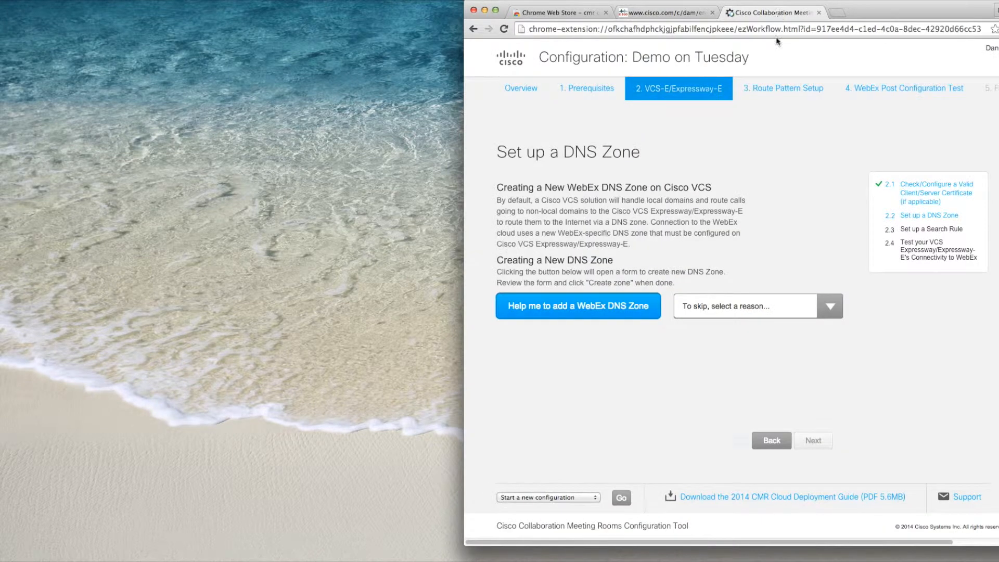
pyautogui.moveTo(755, 214)
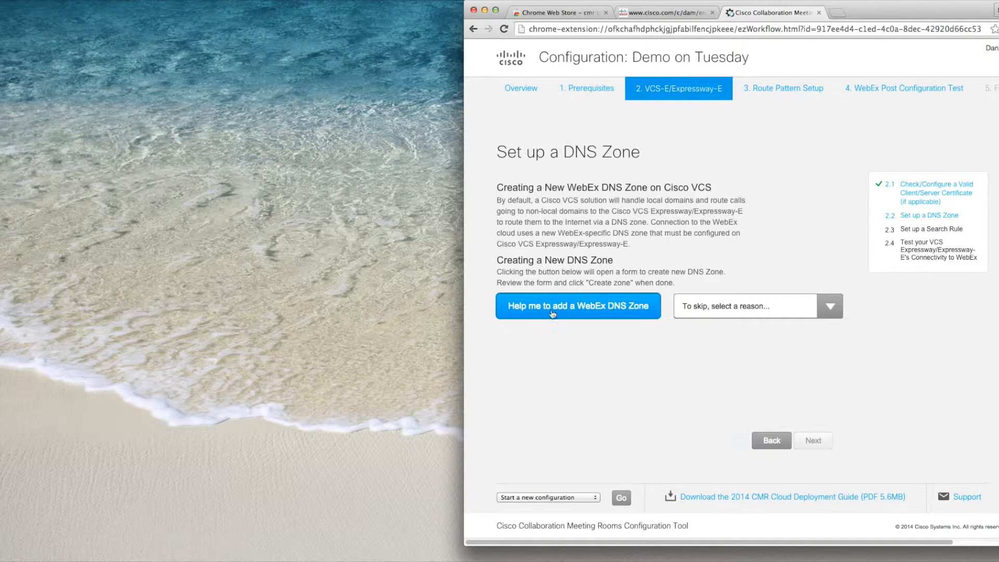
# Step: Create the WebEx DNS zone from the pre-filled form and advance to the search rule step
pyautogui.click(577, 306)
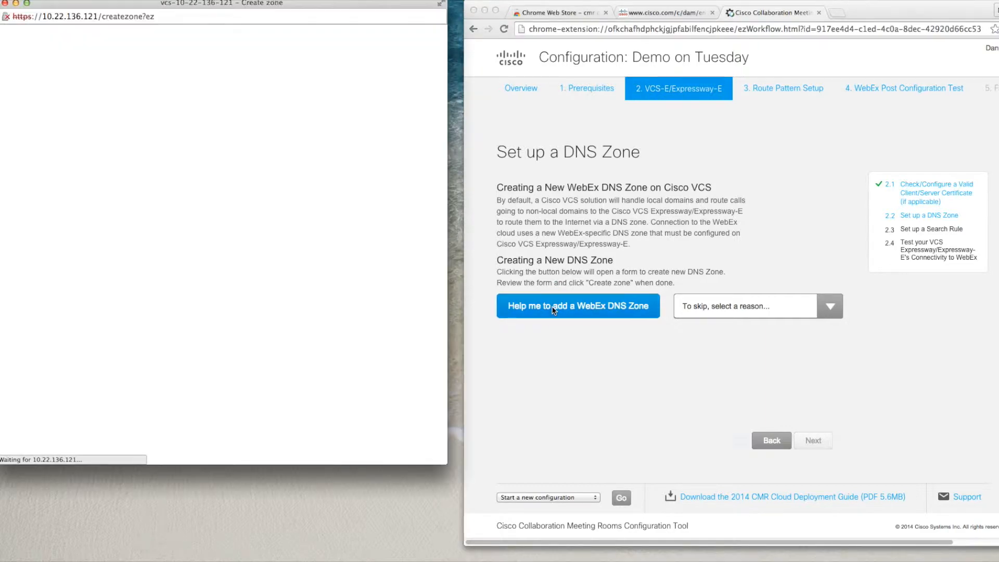
pyautogui.click(577, 305)
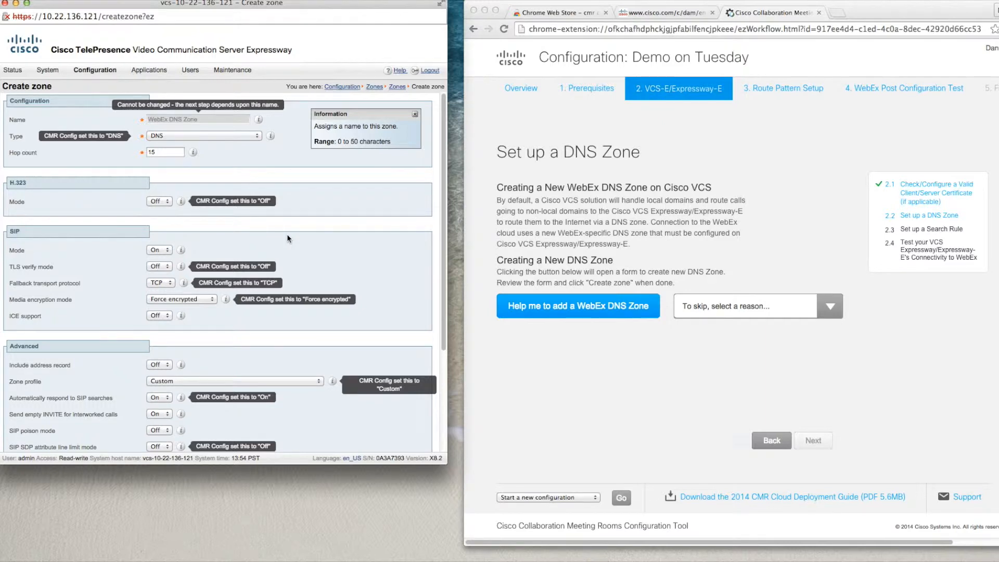
pyautogui.moveTo(330, 234)
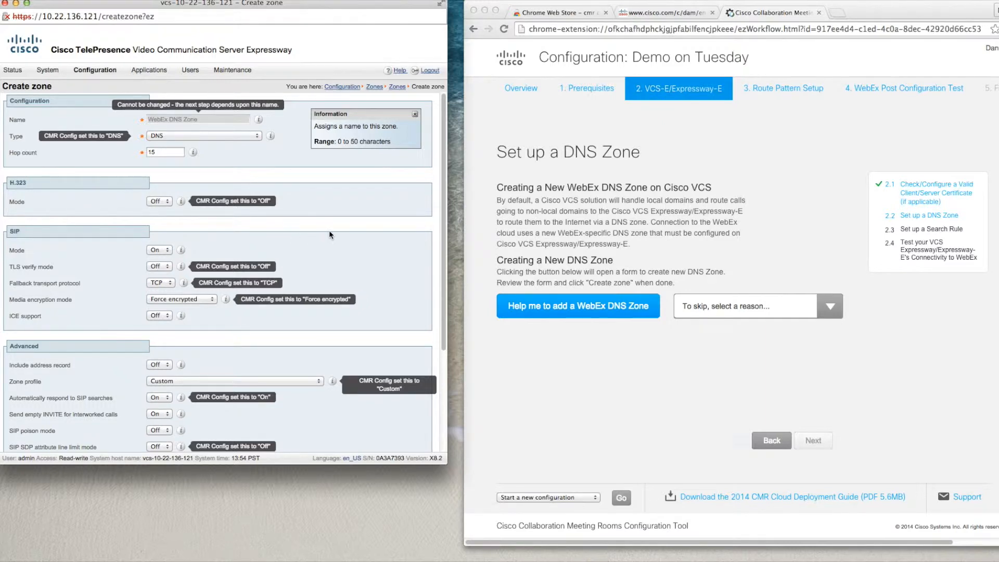
pyautogui.moveTo(336, 265)
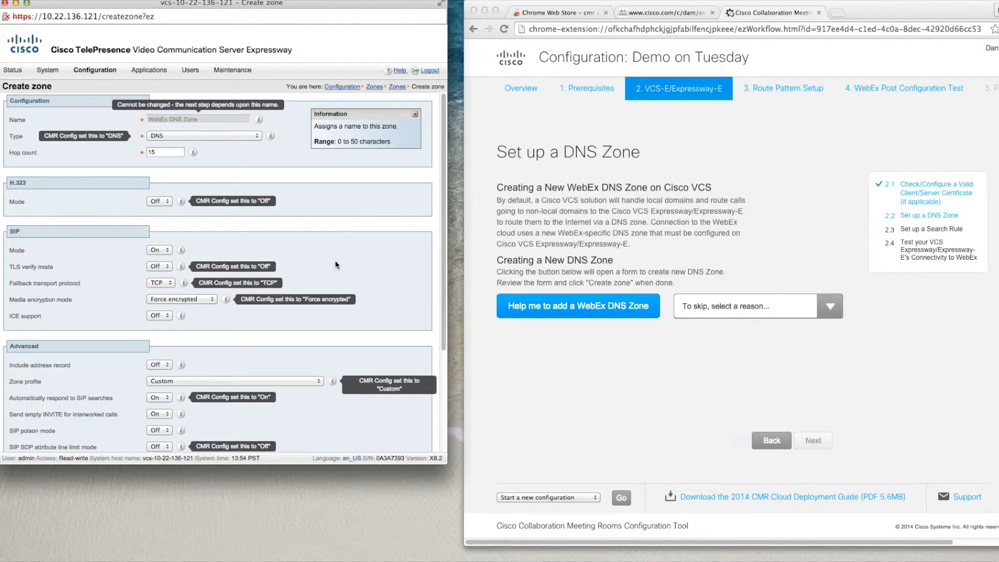
pyautogui.scroll(-3)
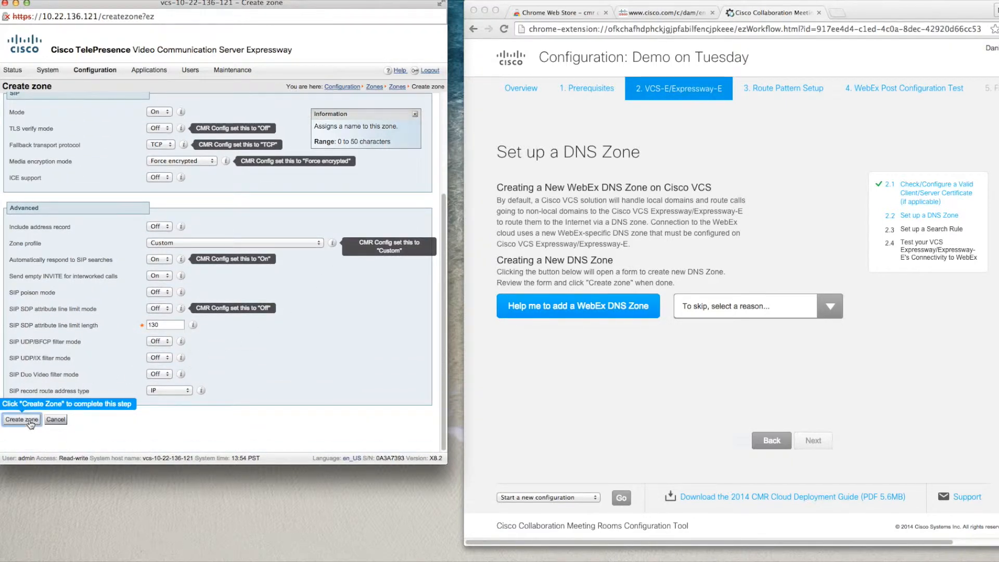
pyautogui.click(21, 419)
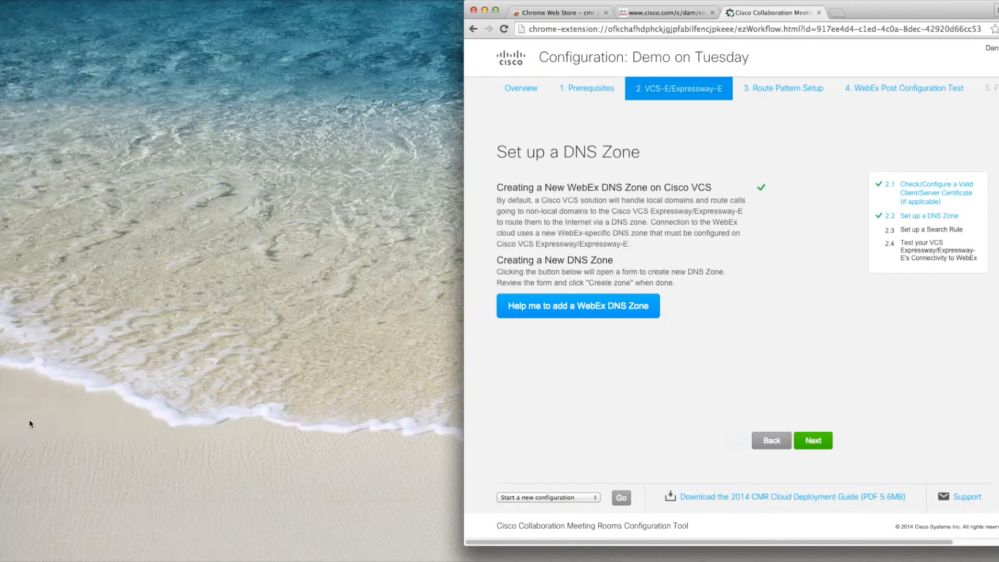
pyautogui.moveTo(781, 333)
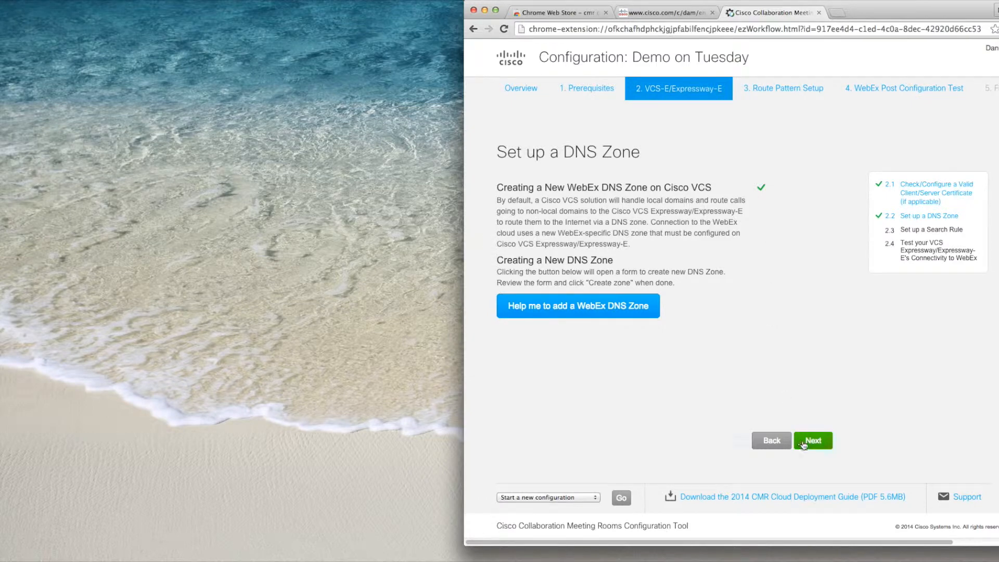
pyautogui.click(813, 440)
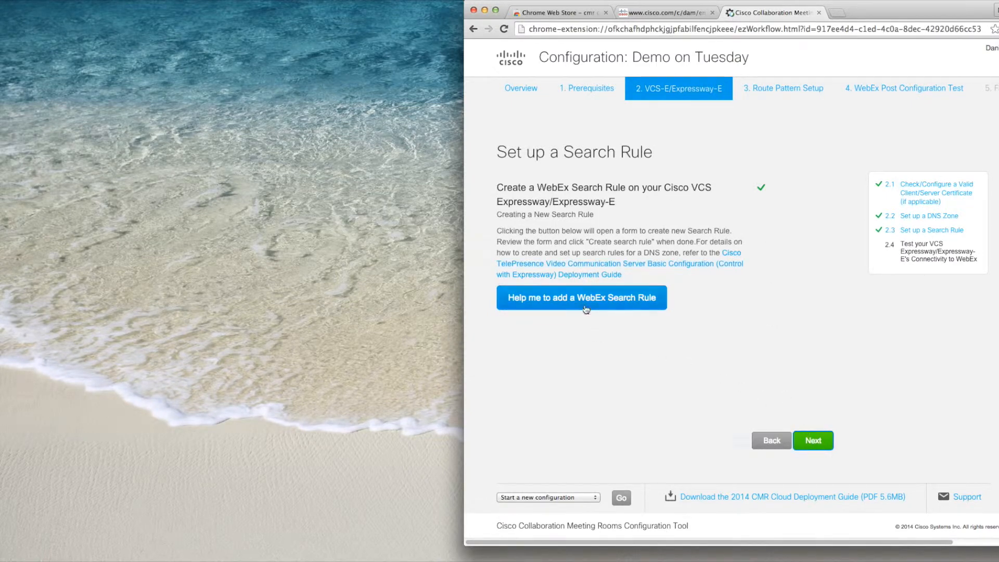
# Step: Create the pre-filled WebEx Cloud Rule search rule targeting the WebEx DNS Zone
pyautogui.click(580, 297)
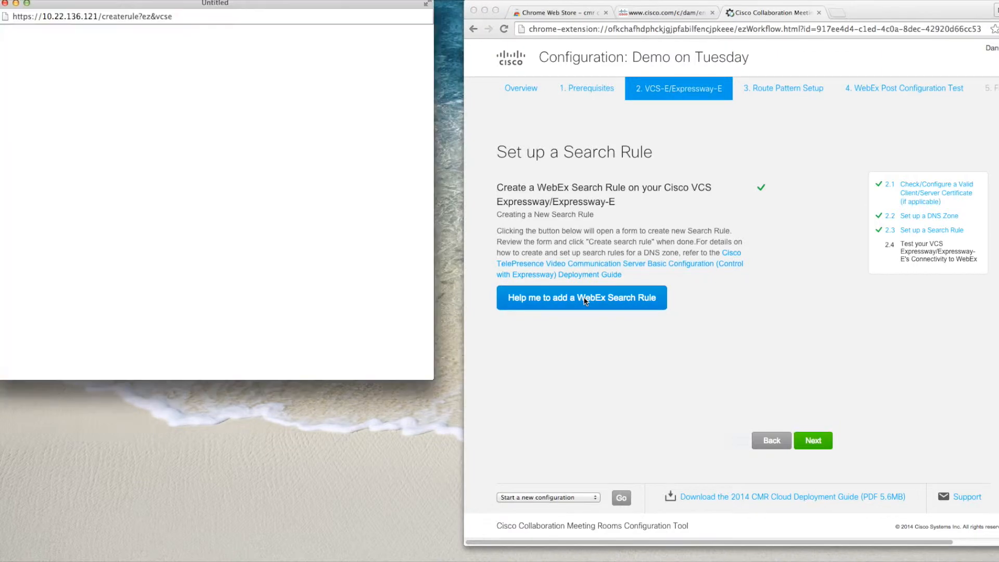
pyautogui.click(581, 297)
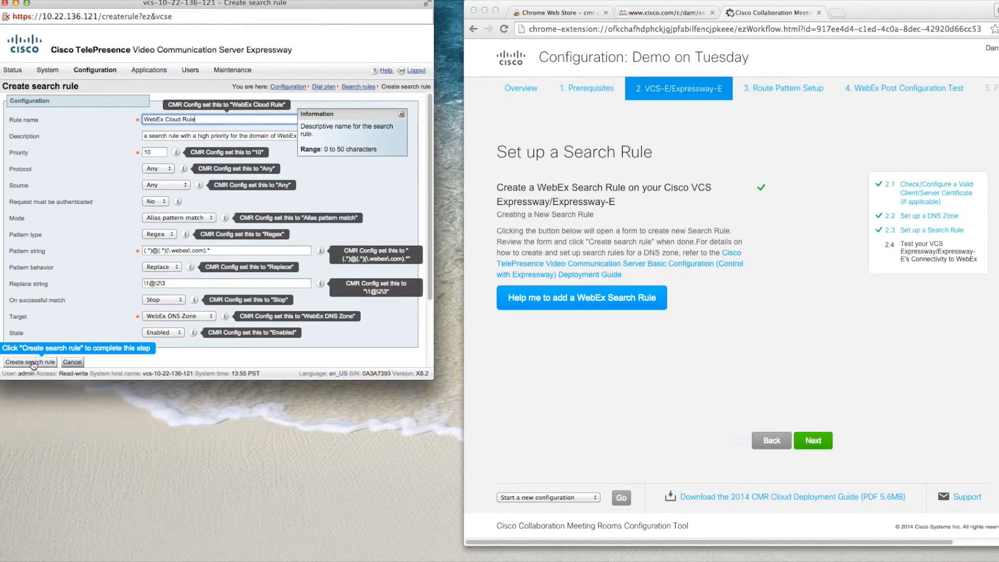
pyautogui.click(30, 361)
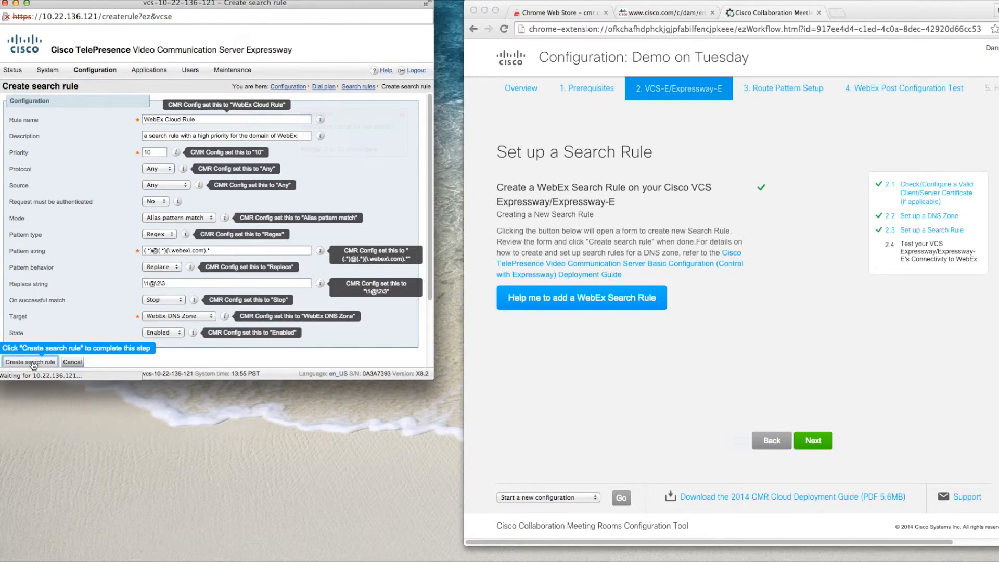